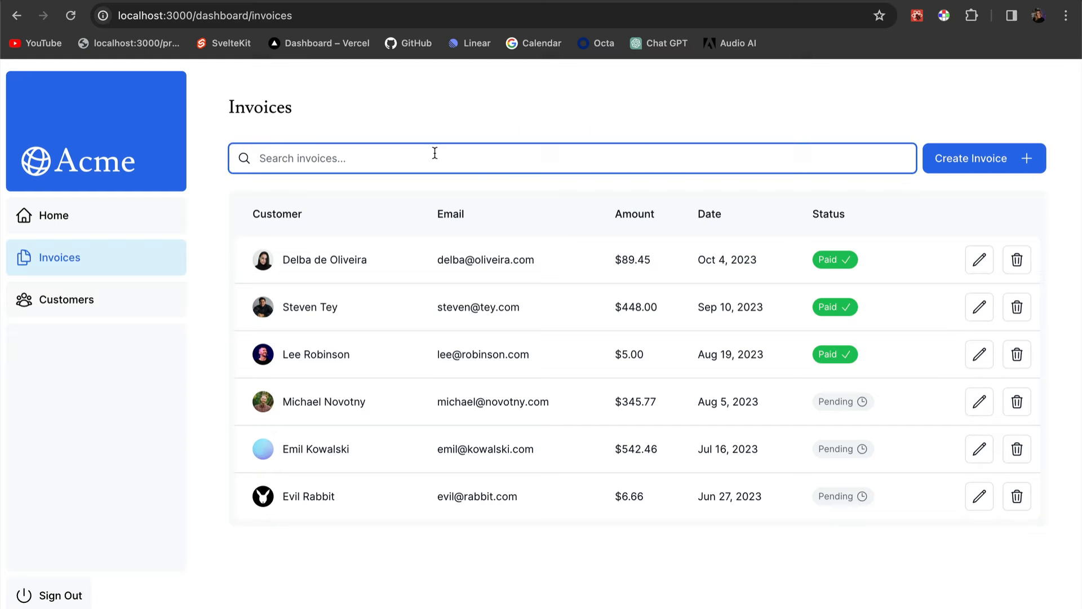
Type 'delba' into the Search invoices field while watching what the console logs
type("delba")
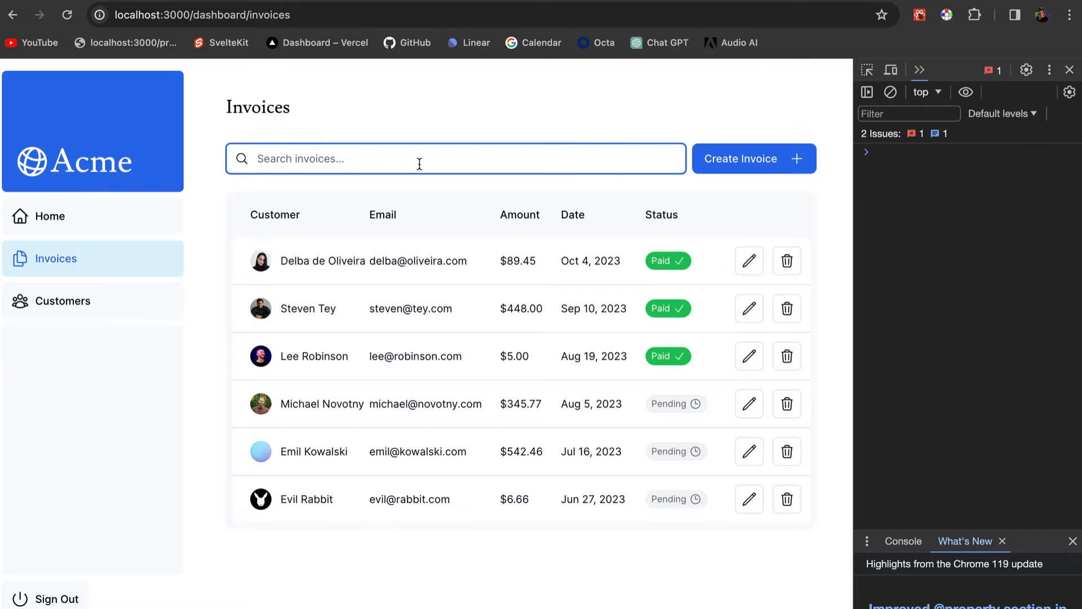
type("delba")
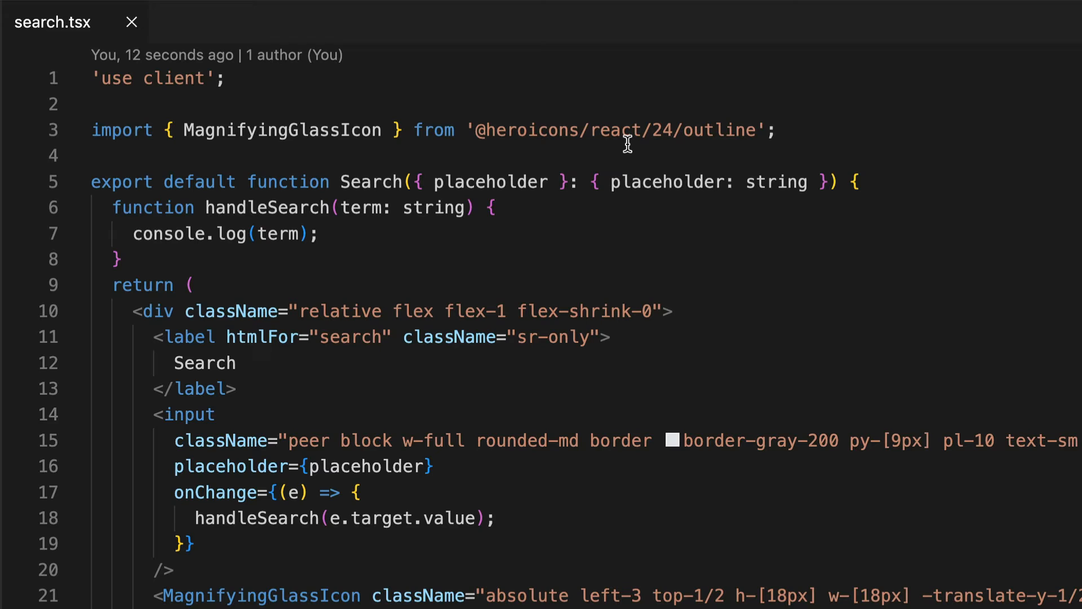
Import useSearchParams from next/navigation and make handleSearch set the term on the URL params
type("import { useSearchParams } from 'next/navigation';")
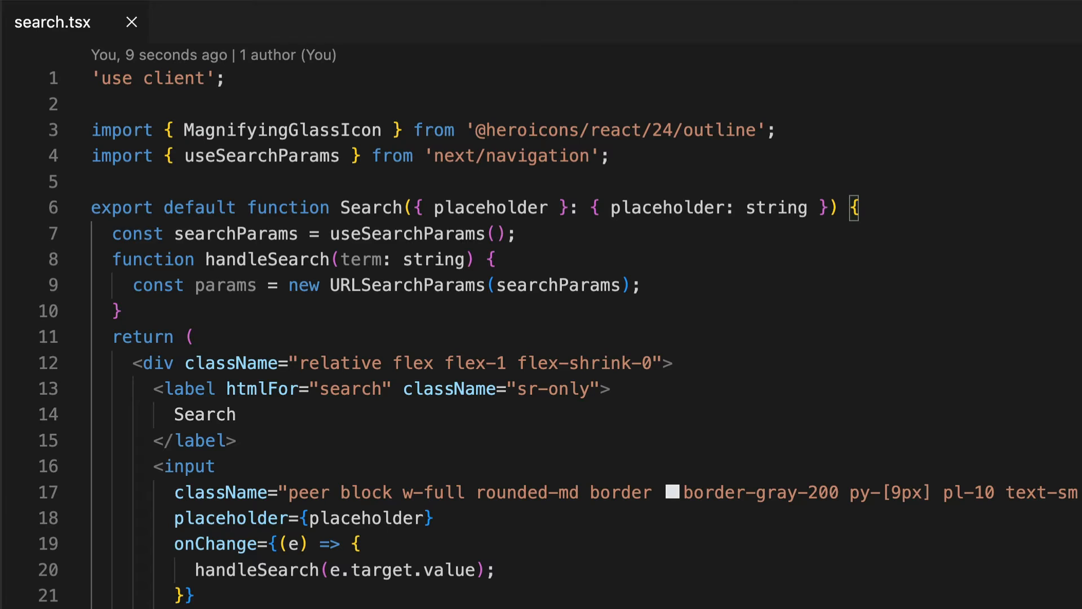
type("params.set('search', term);")
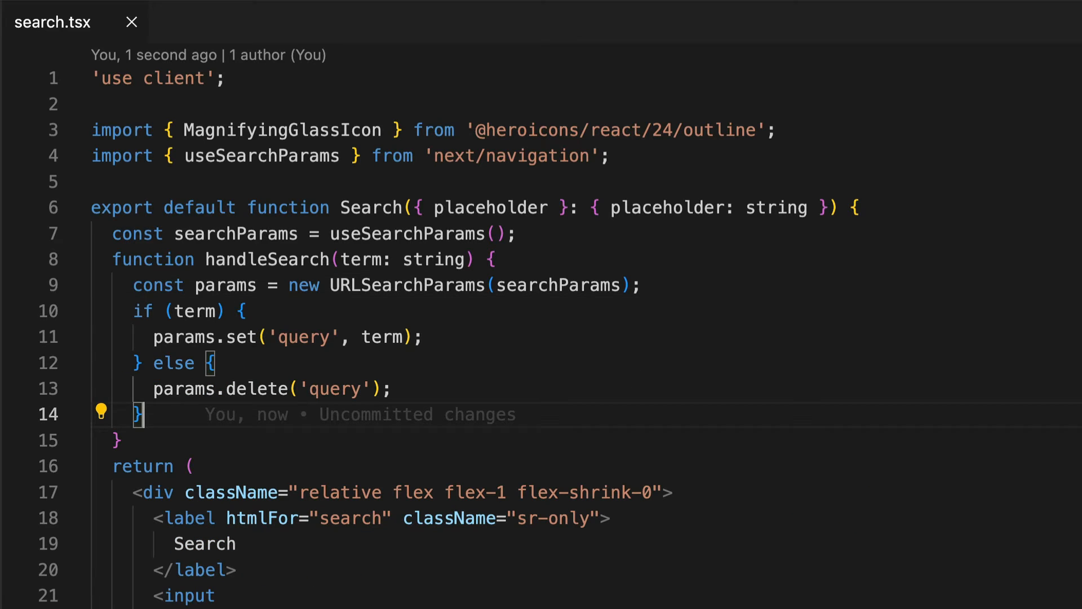
left_click(194, 466)
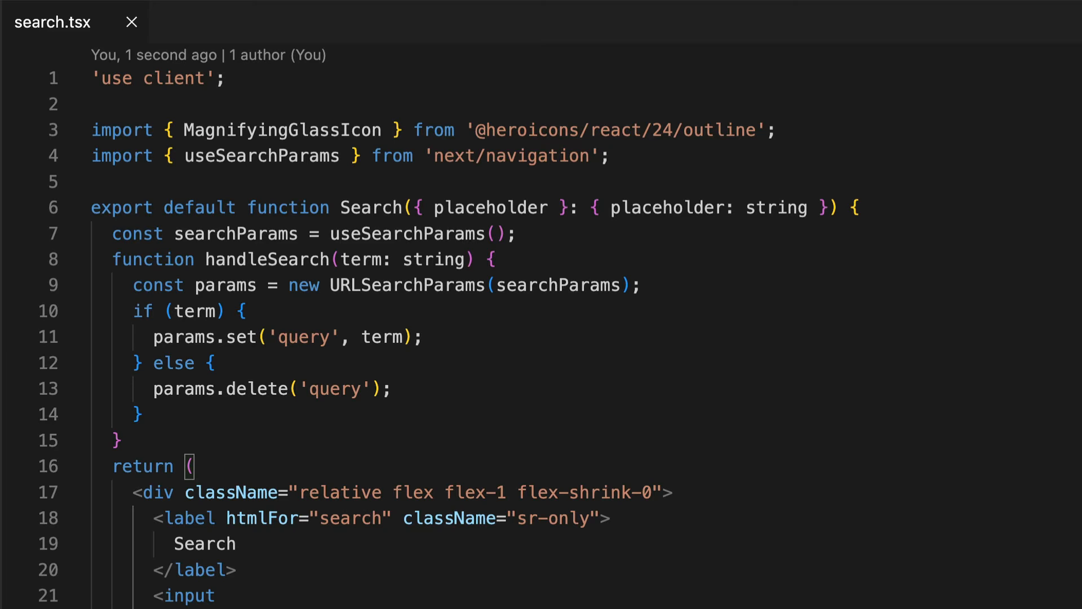
double_click(262, 156)
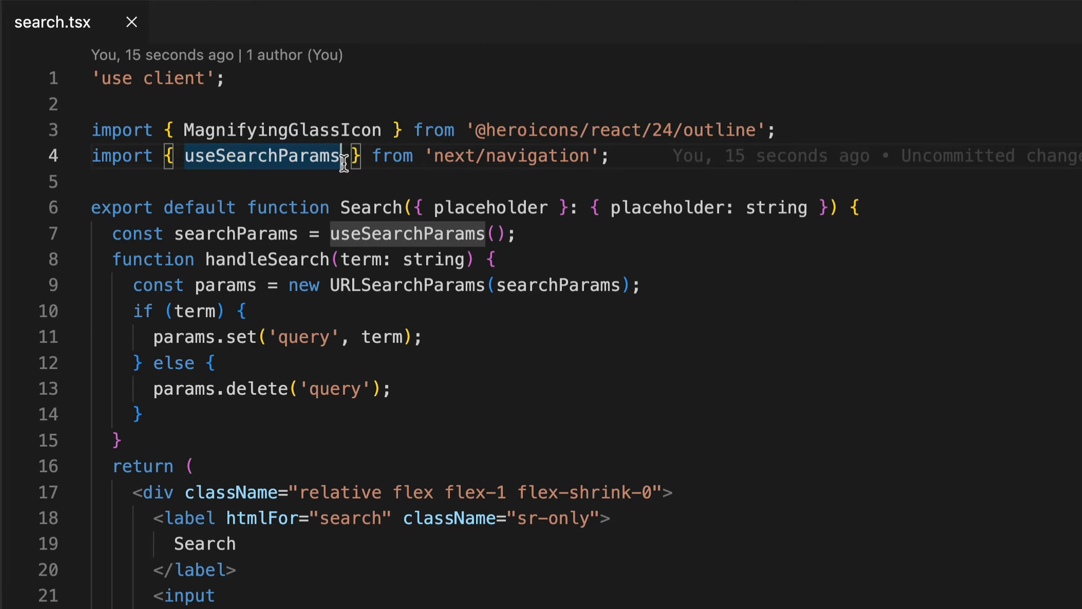
Import usePathname and useRouter, declare pathname, and replace the URL with `${pathname}?${params}`
type(", usePathname, useRouter")
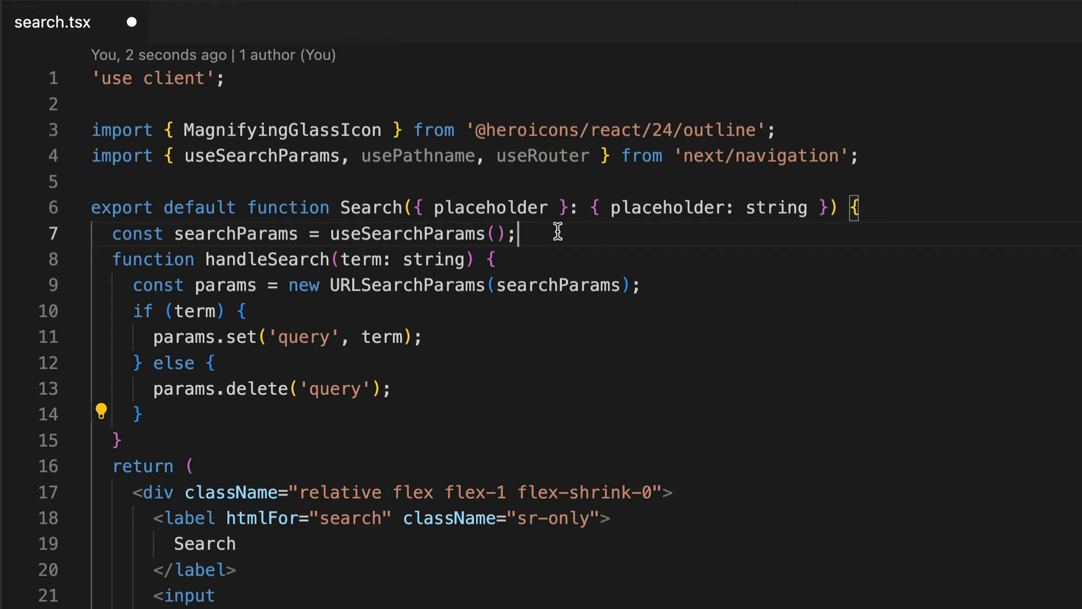
type("const pathname = usePathname();")
type("const { replace } = useRouter();")
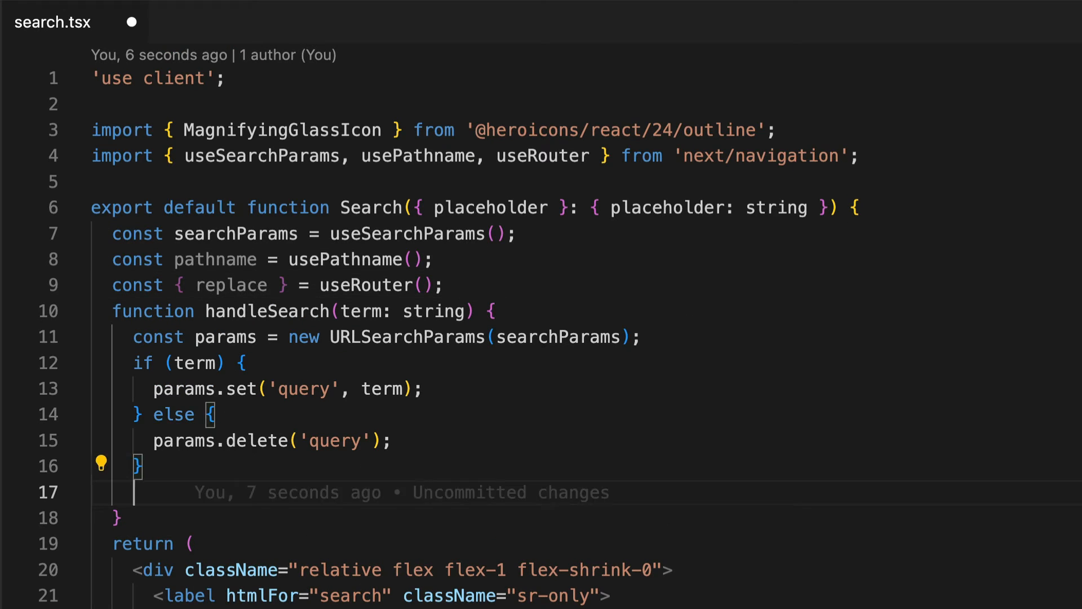
type("replace(`${pathname}?${params.toString()}`);")
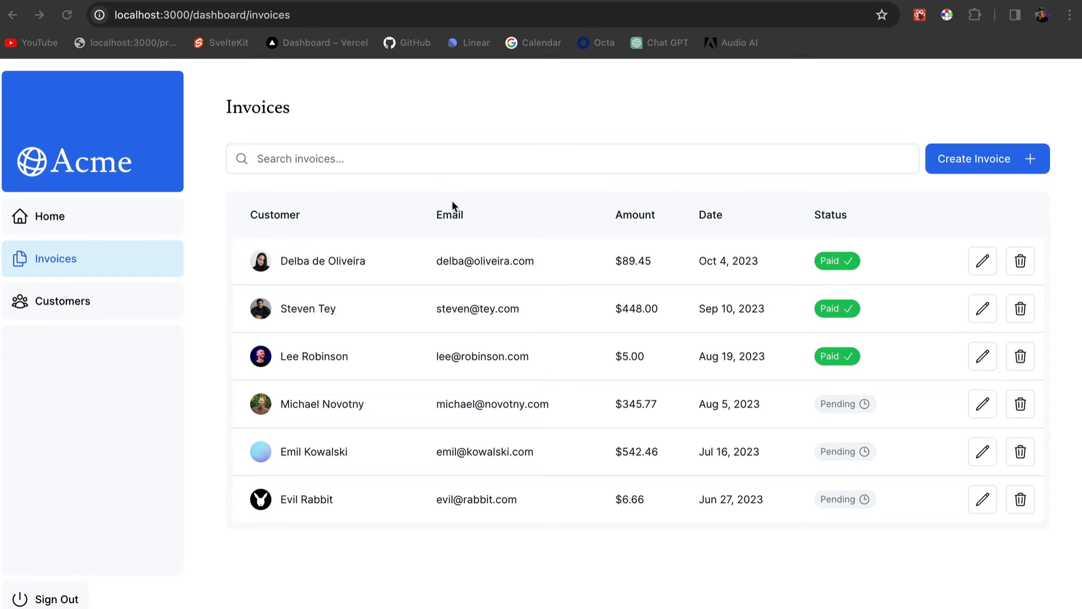
Search 'delba' to check the URL query, then default the input to searchParams.get('query')
type("steph")
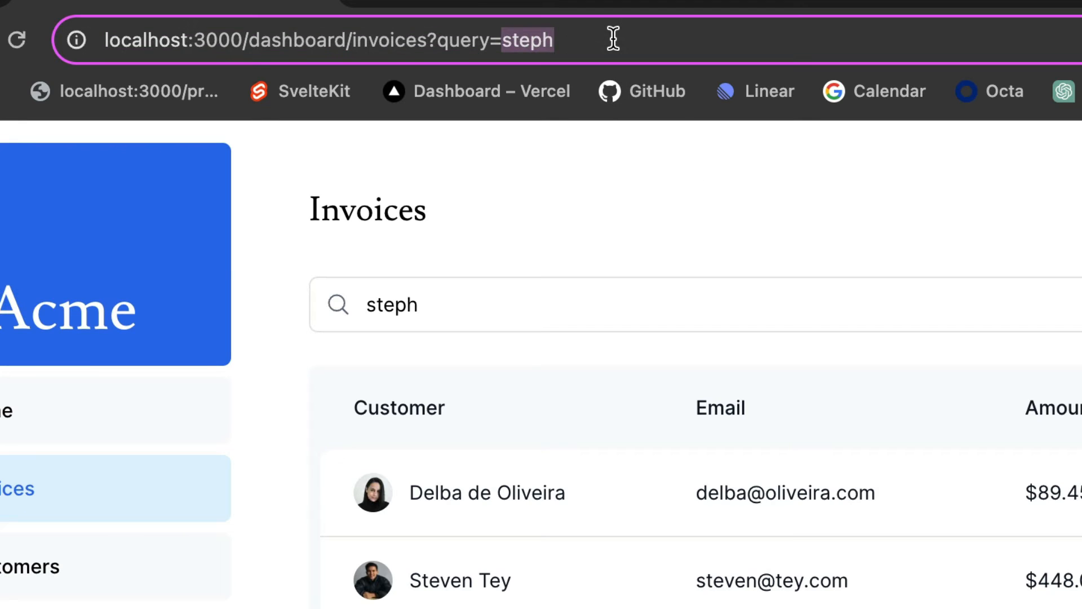
type("delba")
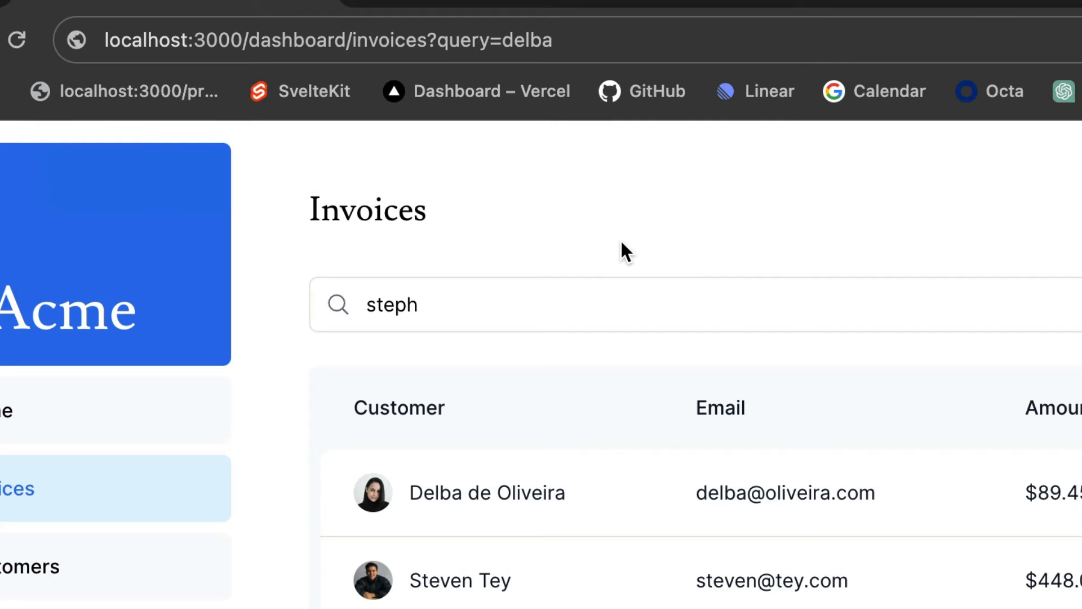
double_click(391, 304)
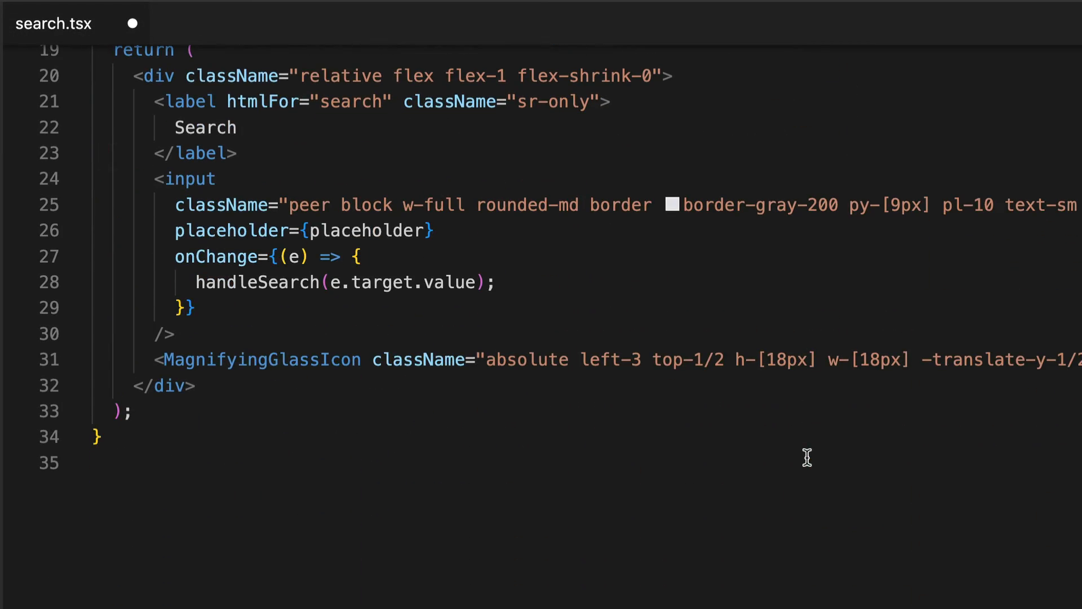
type("defaultValue={searchParams.get('query')?.toString()}")
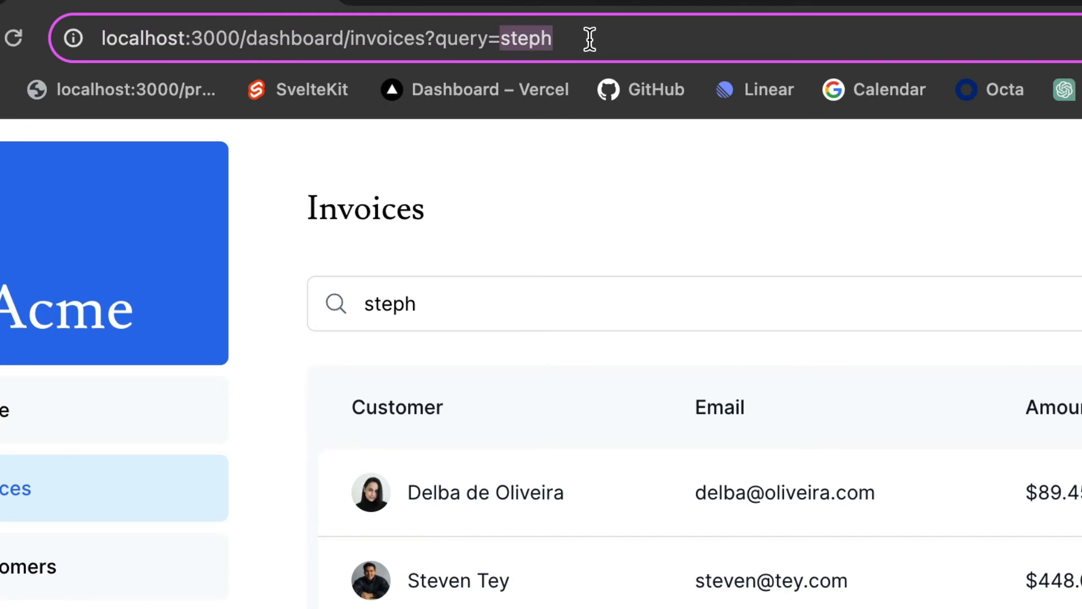
type("delba")
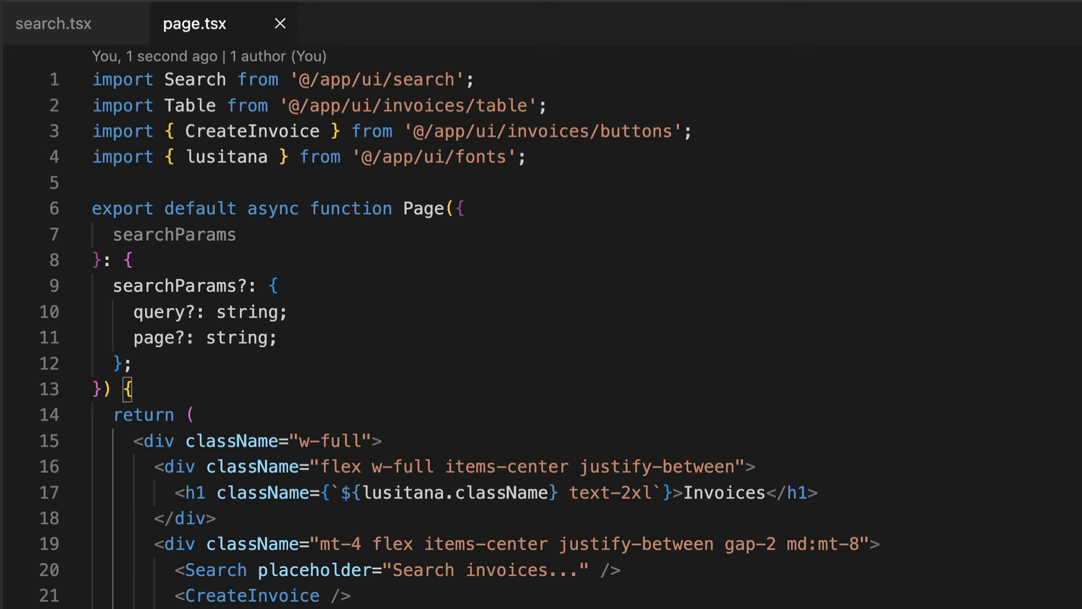
Read query from searchParams, defaulting to '', and pass it to the Table component
type("const query = searchParams?.query || '';")
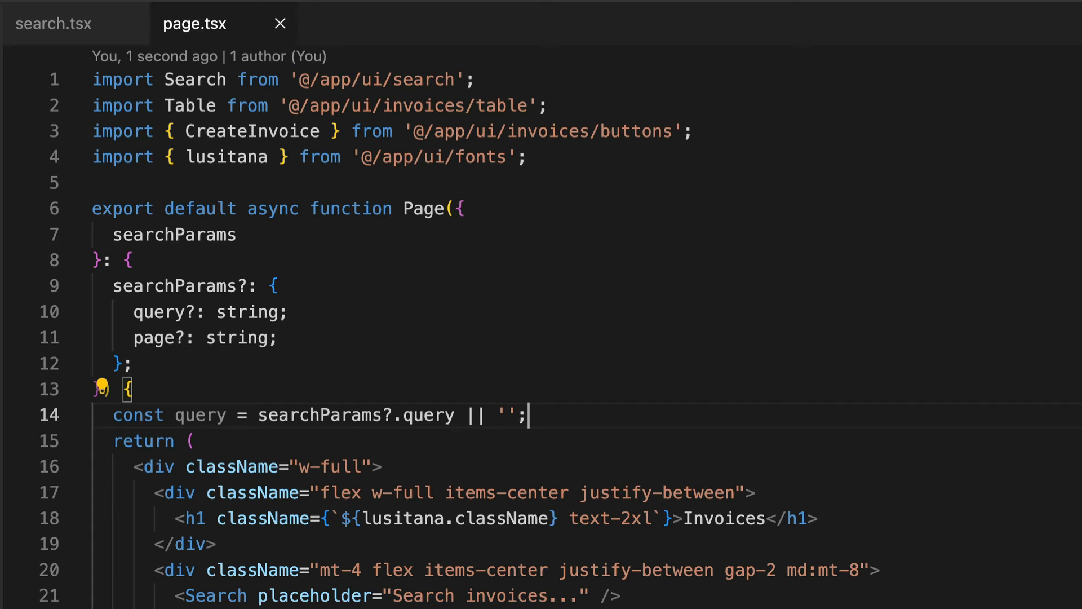
mouse_move(199, 415)
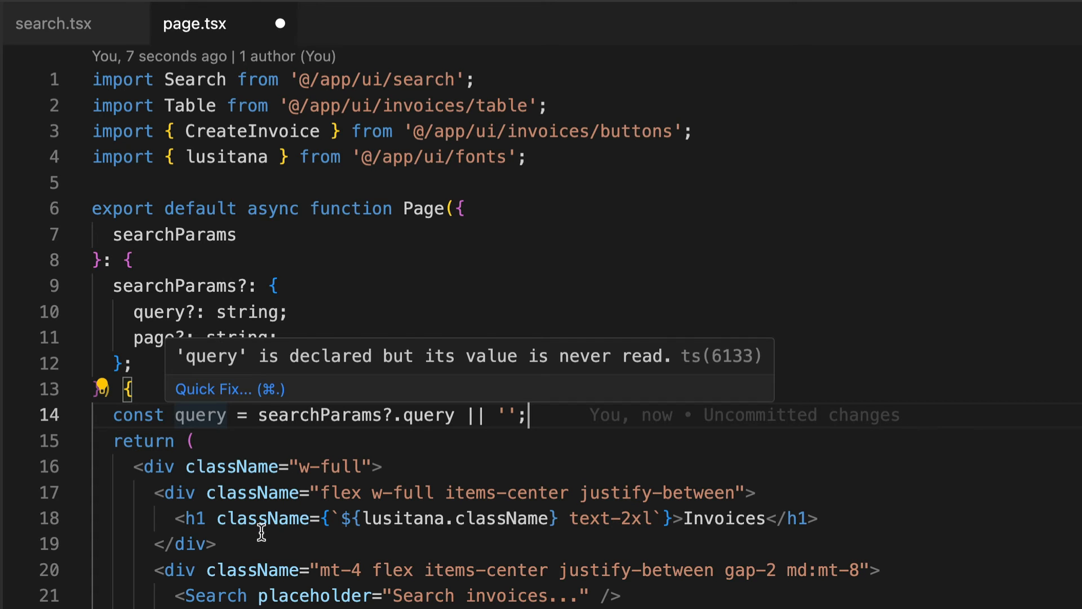
scroll("down", 3)
type("<Table query={} />")
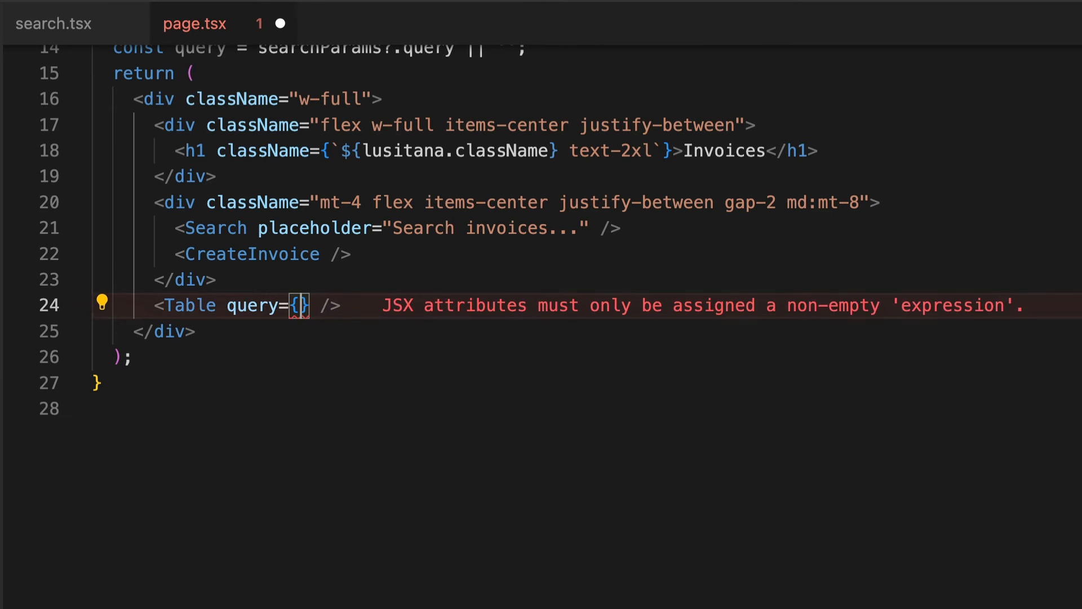
left_click(343, 23)
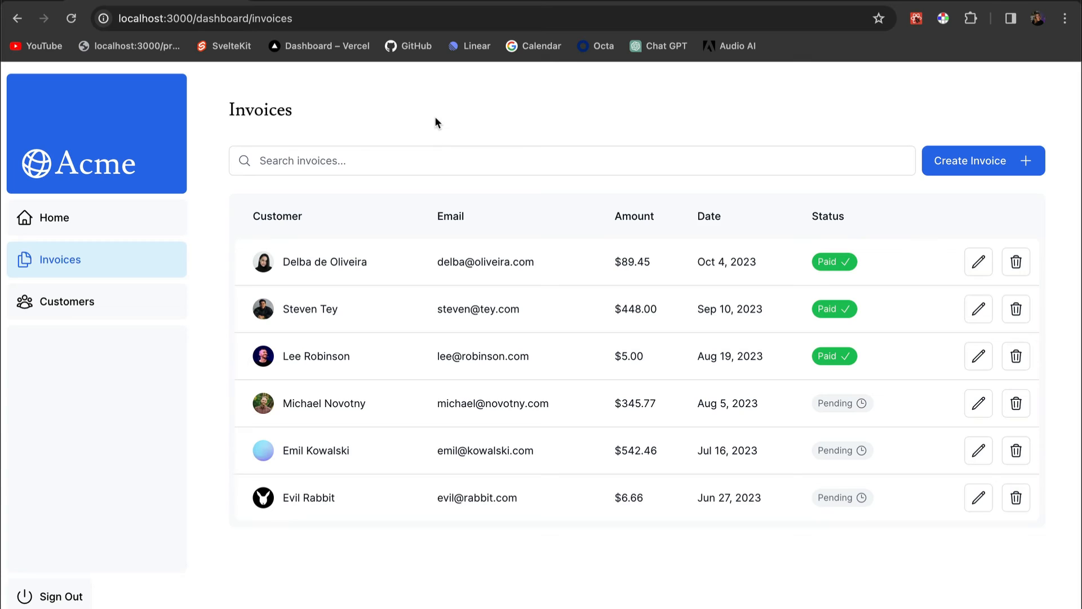
Type 'de' to confirm the invoice table filters, then clear it and type 'st'
type("d")
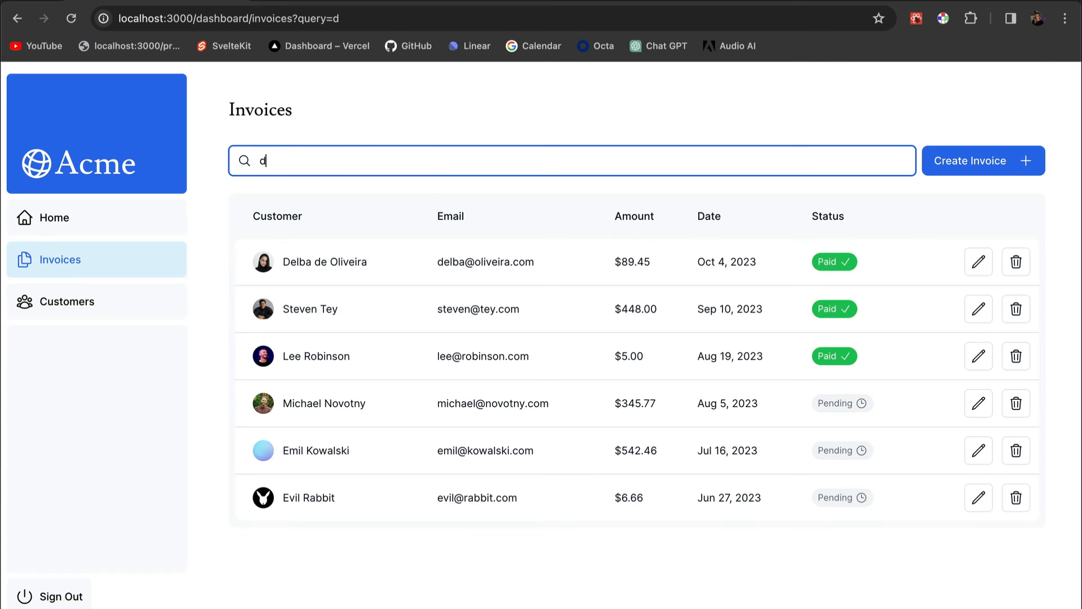
type("e")
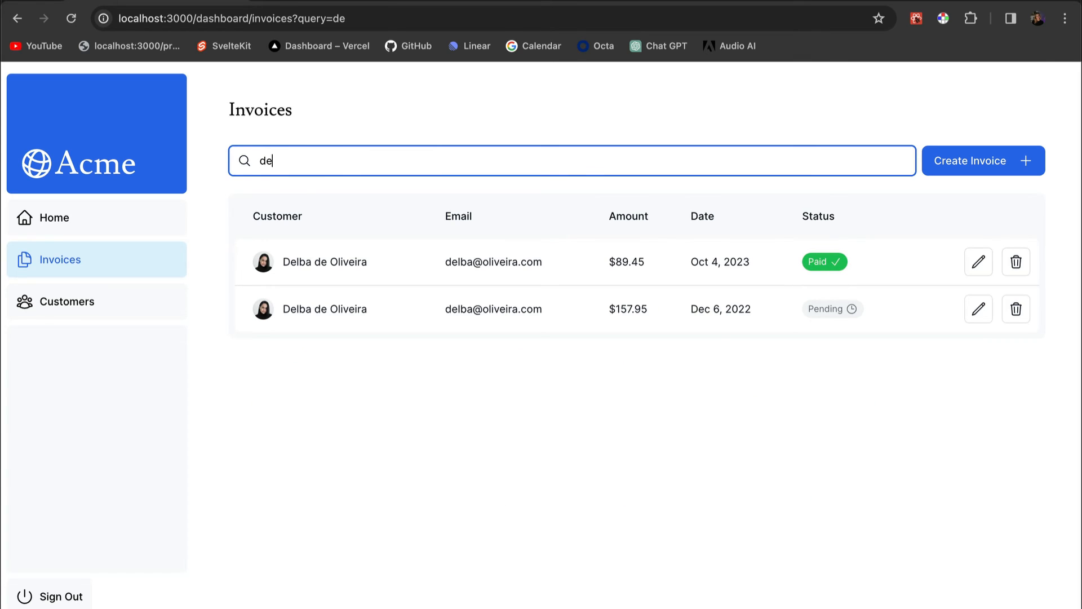
left_click(572, 161)
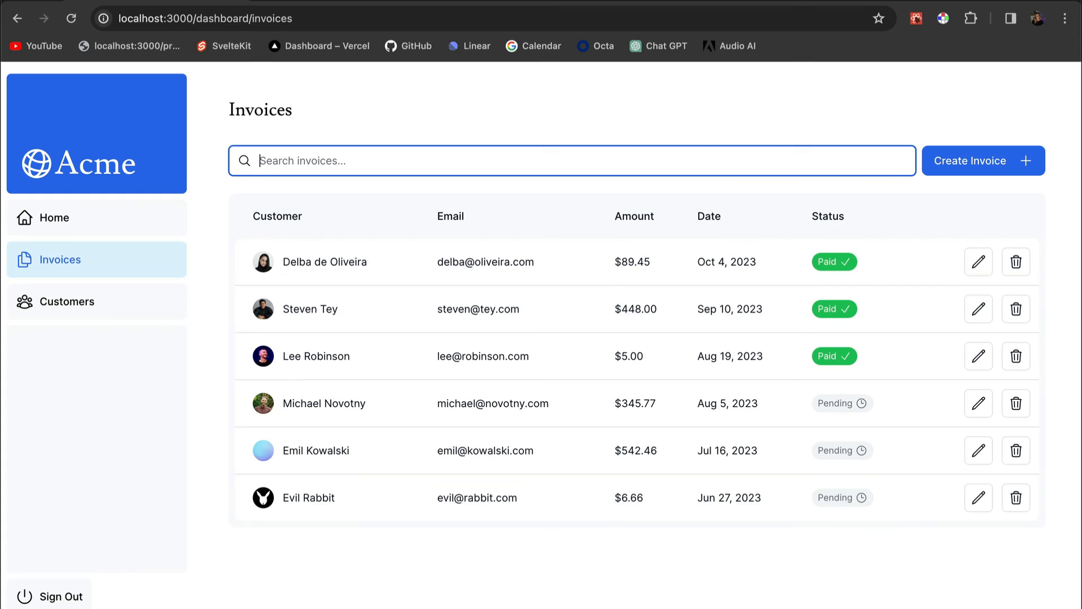
type("st")
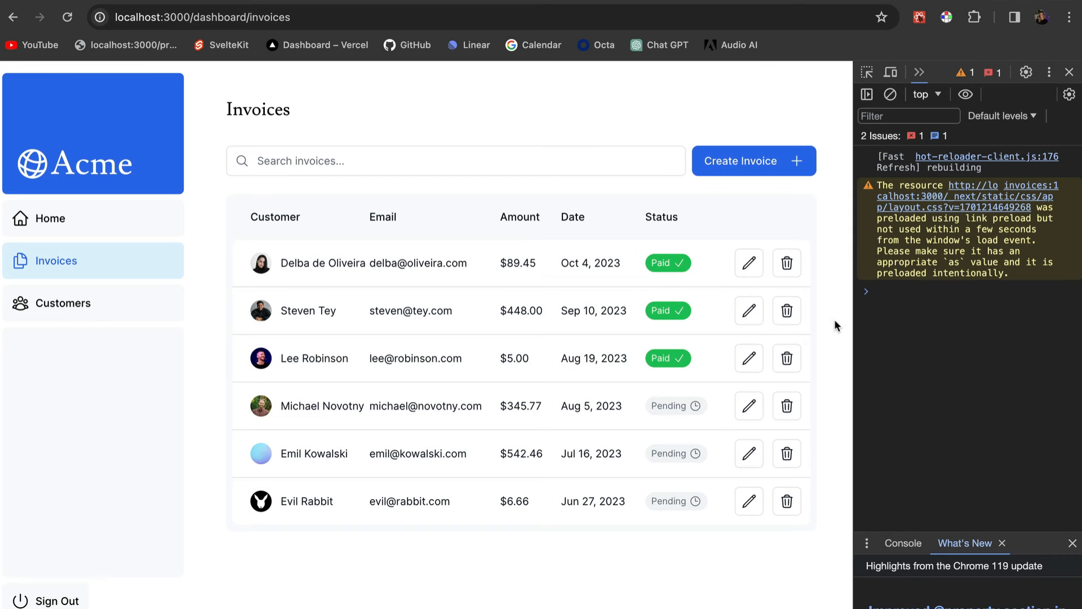
Type 'delba' and erase it with Backspace while the console logs every keystroke
type("d")
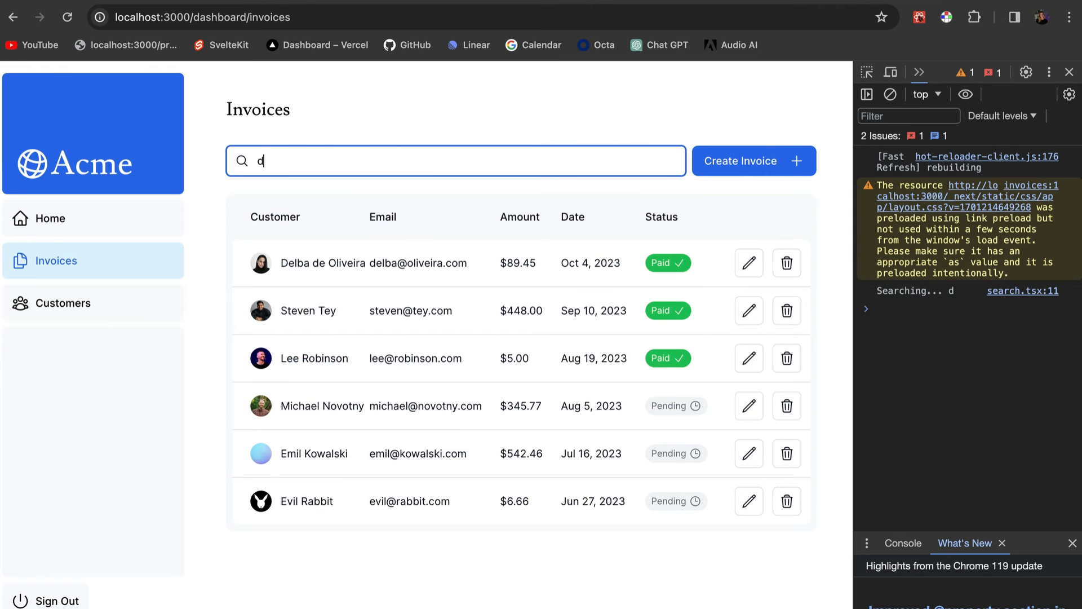
type("elba")
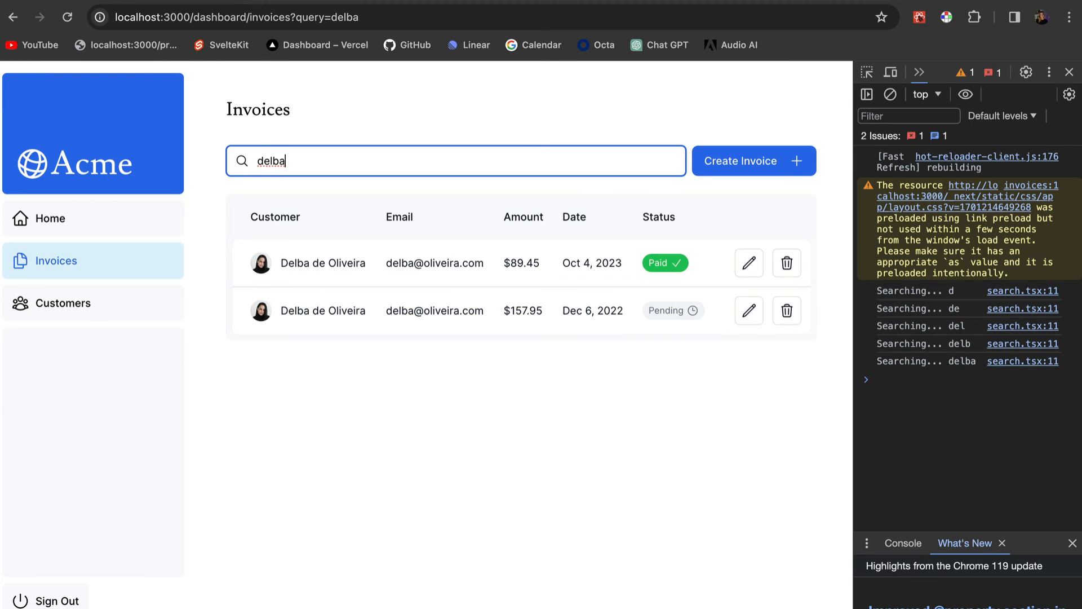
key("Backspace")
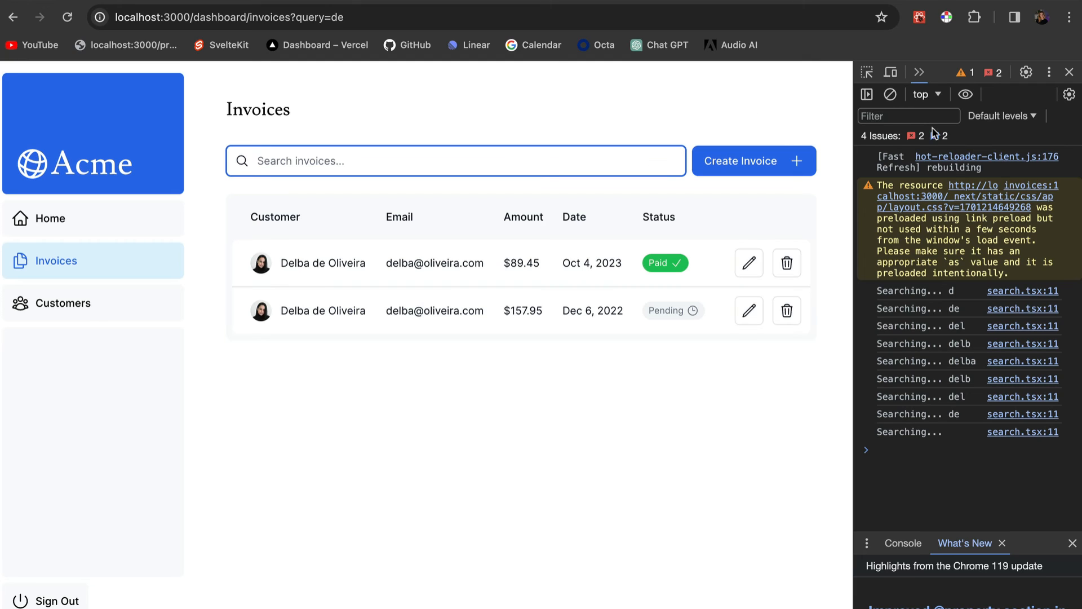
left_click(13, 17)
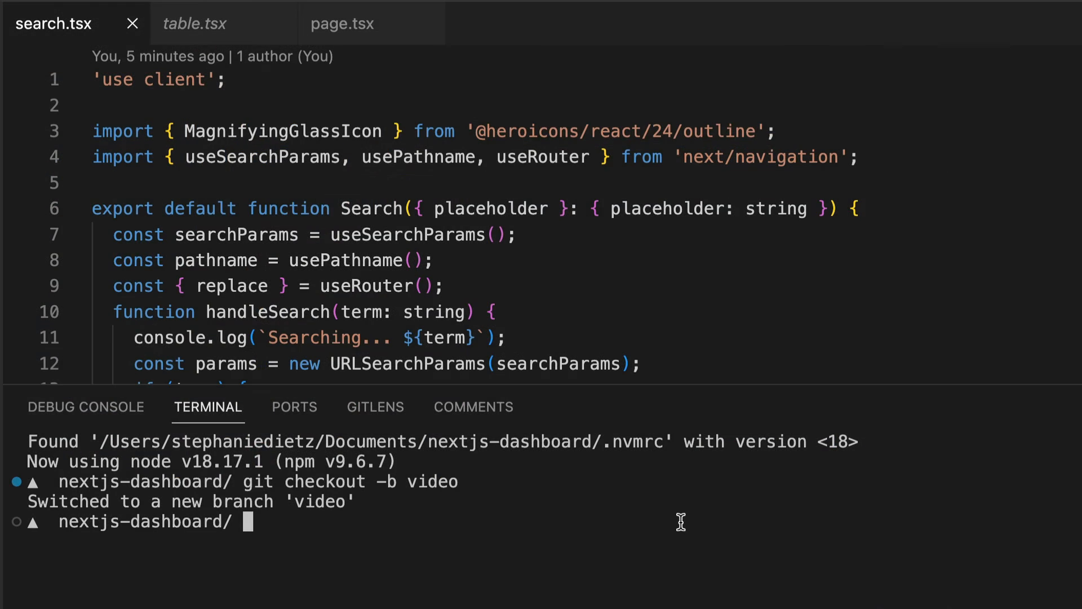
Run npm i use-debounce and import useDebouncedCallback from 'use-debounce' in search.tsx
type("npm i use-debounce")
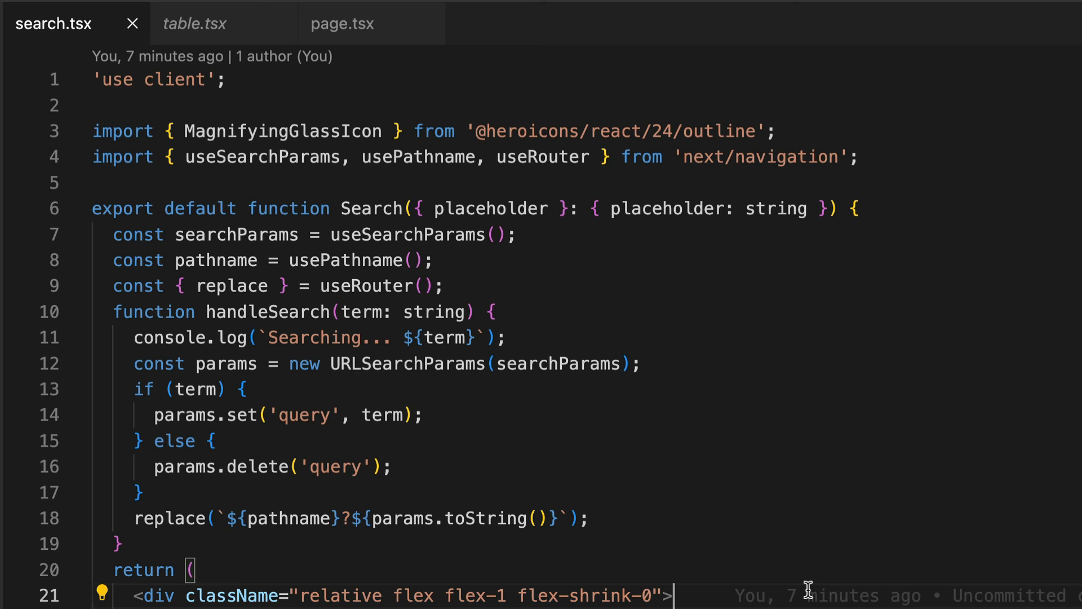
type("import { useDebouncedCallback } from 'use-debounce';")
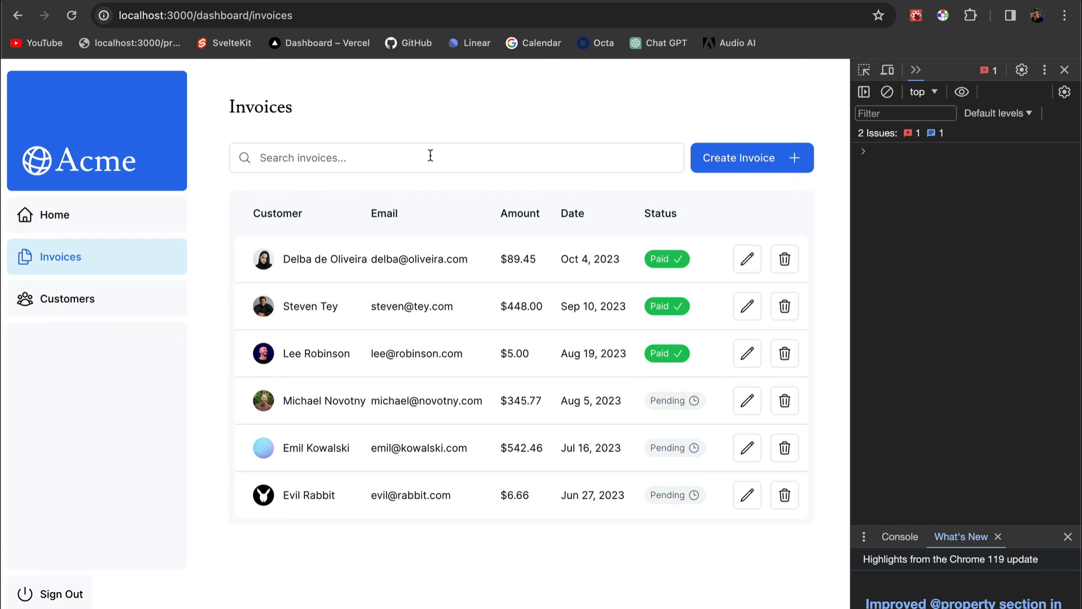
Clear the search field and retype 'delba' to get a single debounced console log
type("del")
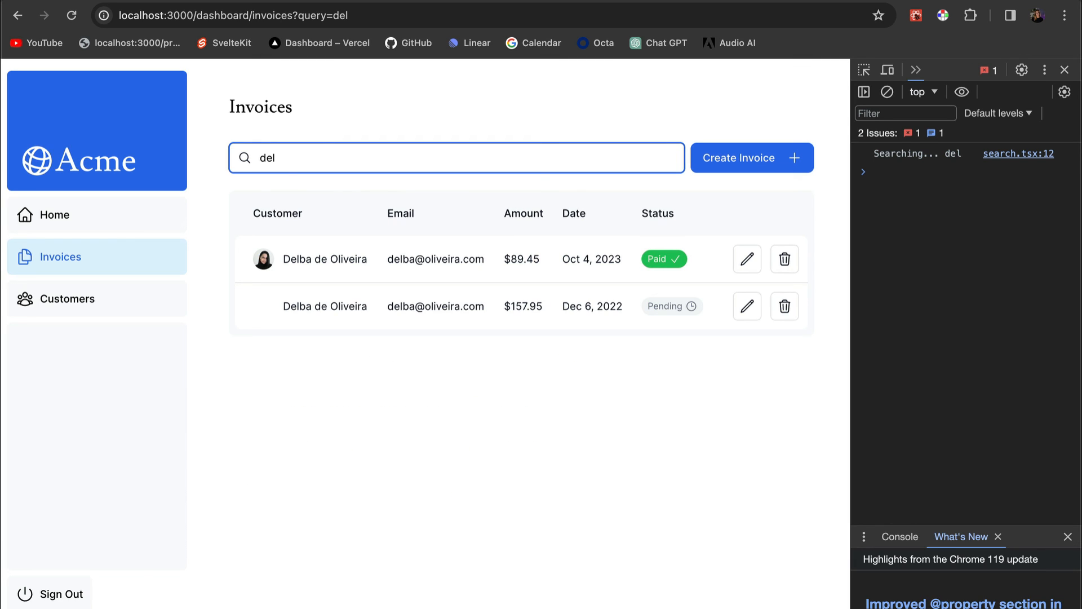
left_click(456, 157)
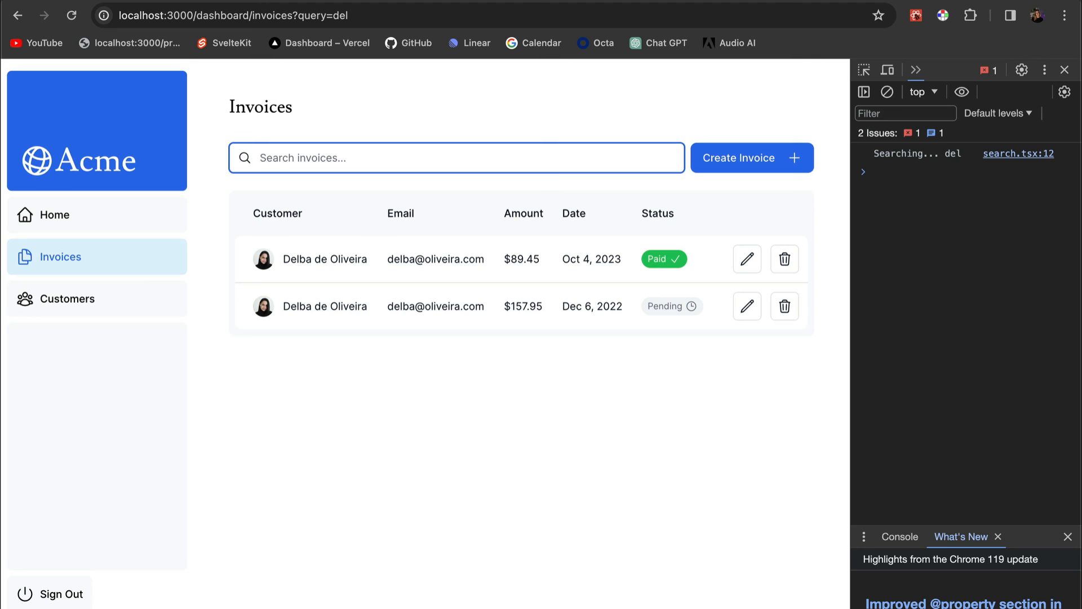
left_click(456, 157)
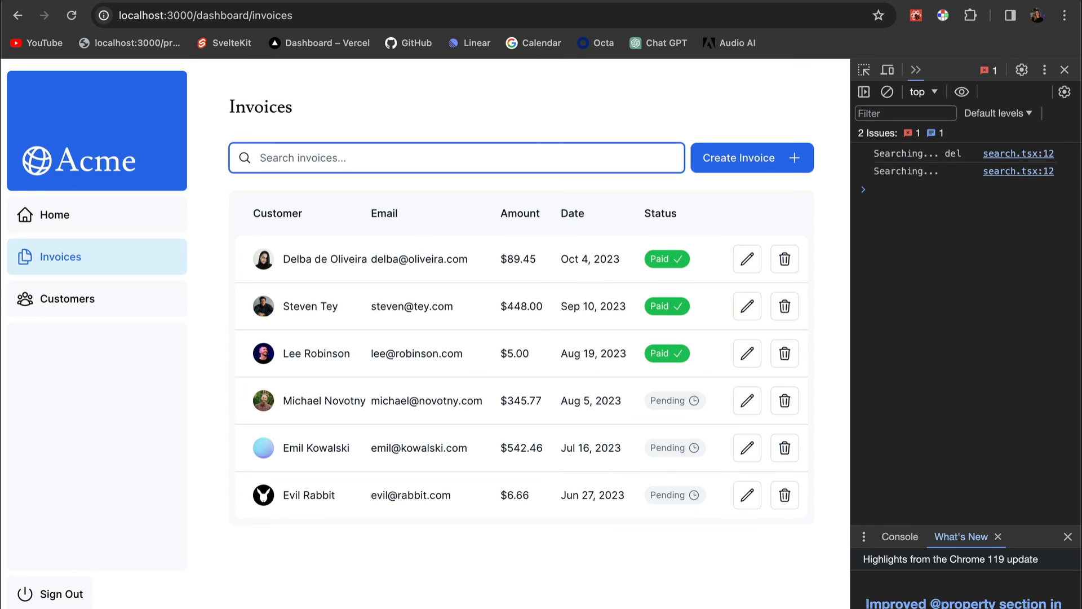
type("delba")
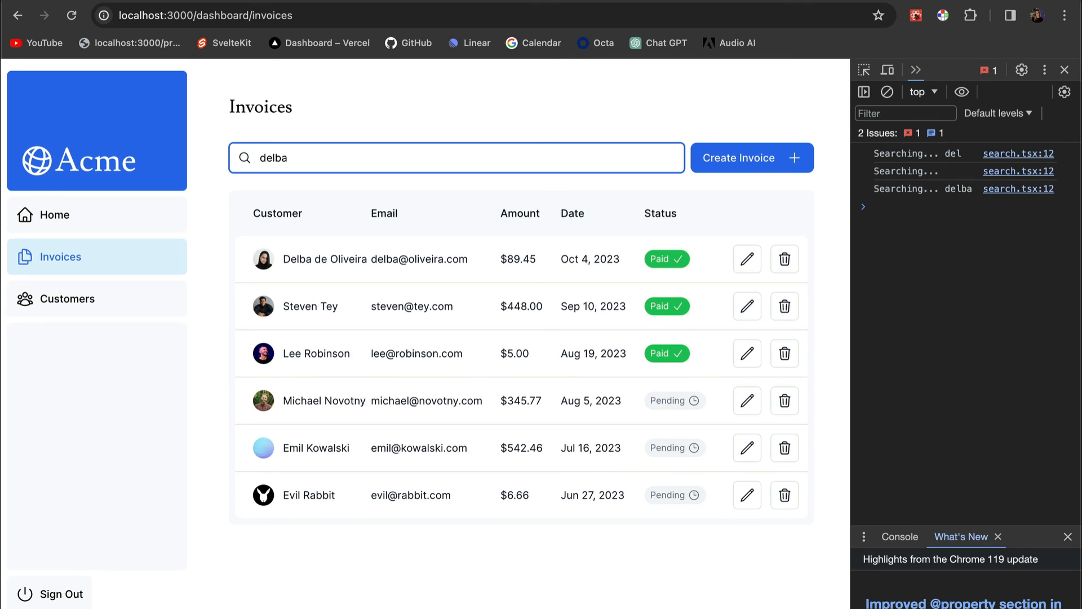